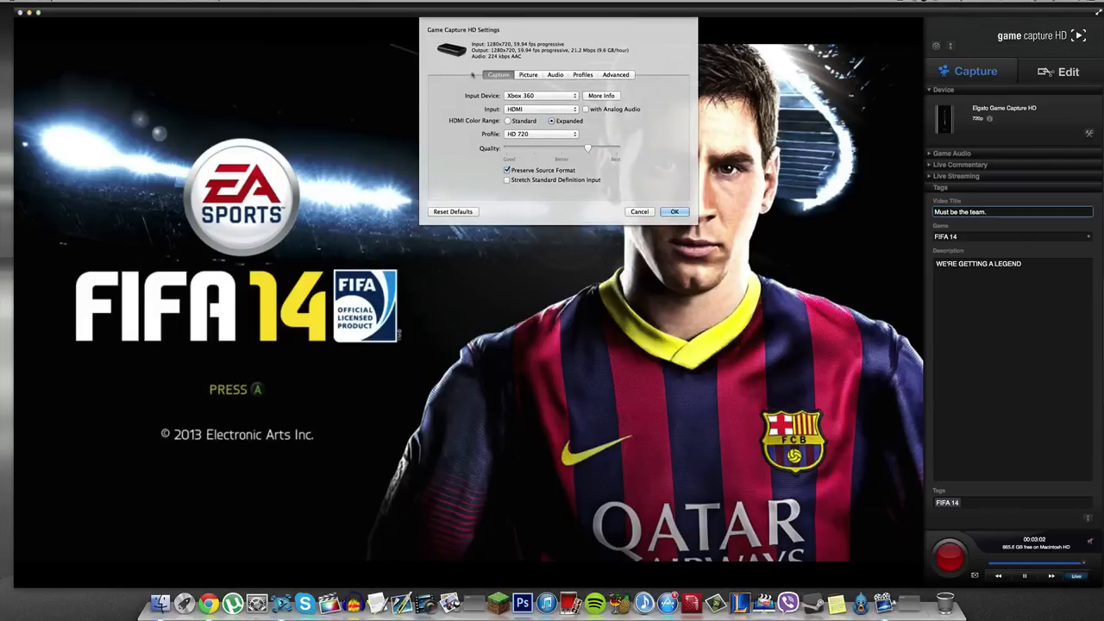
Choose Xbox One as input device, HDMI as input connection and HD 1080 as capture profile.
left_click(538, 95)
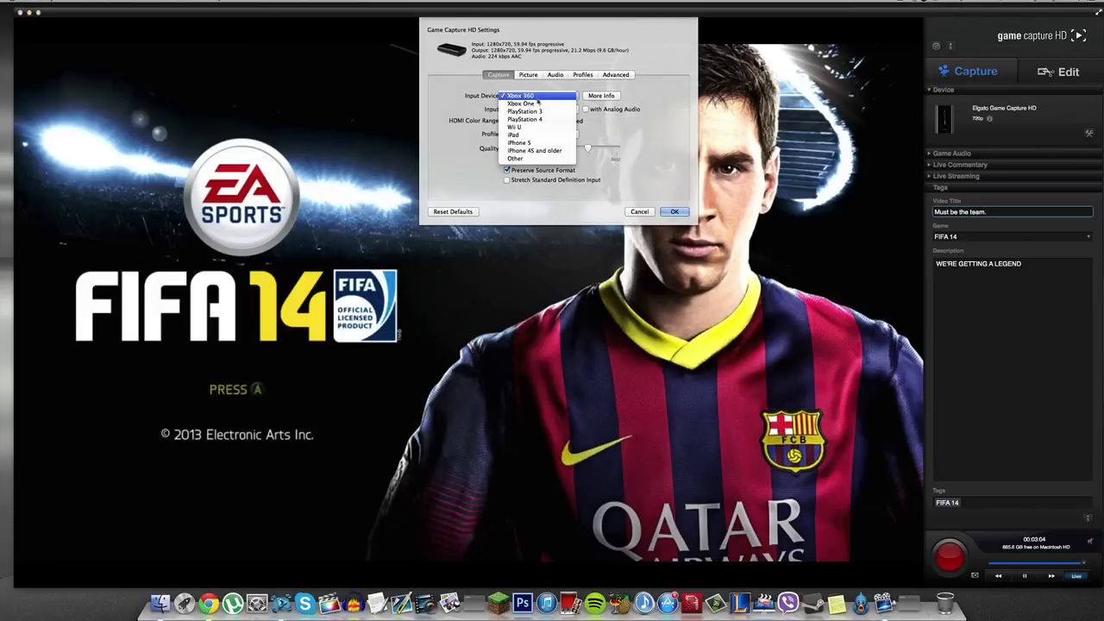
left_click(524, 104)
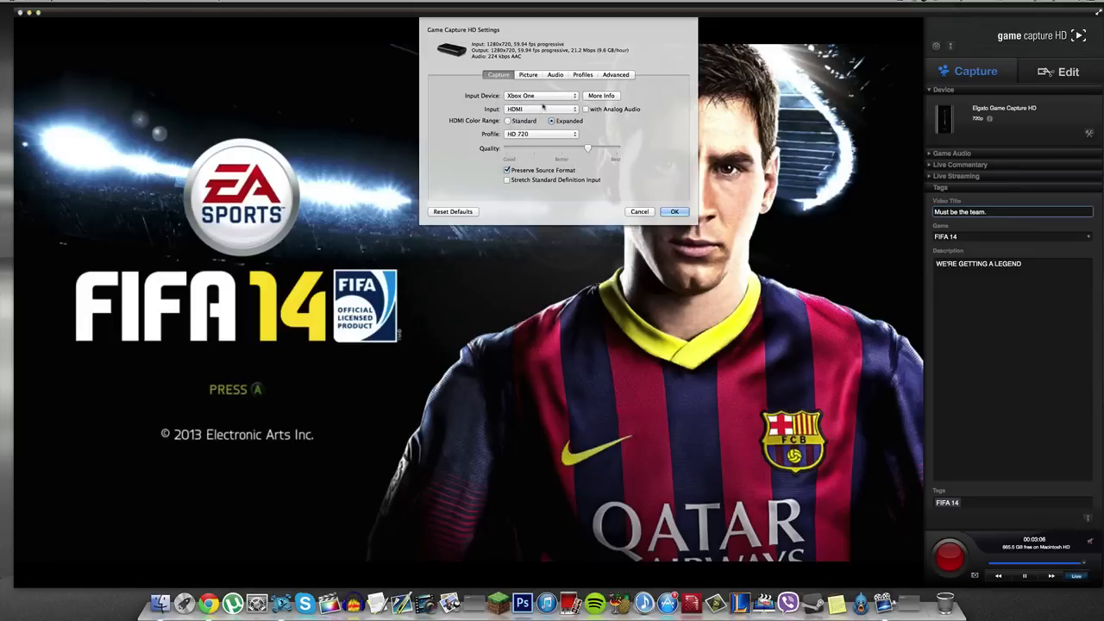
left_click(541, 109)
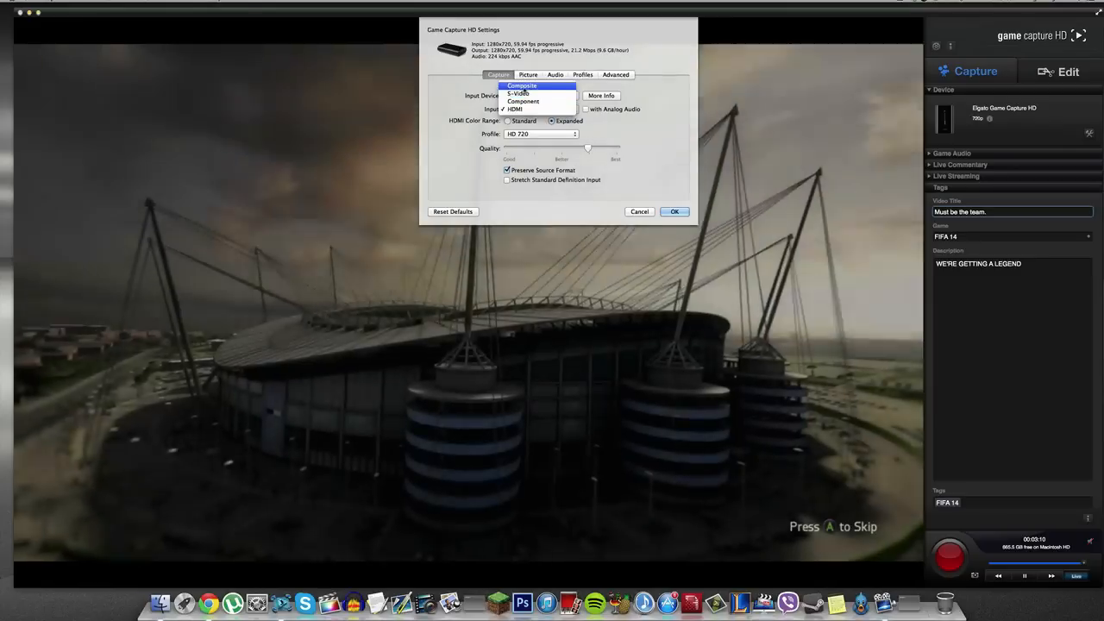
left_click(538, 86)
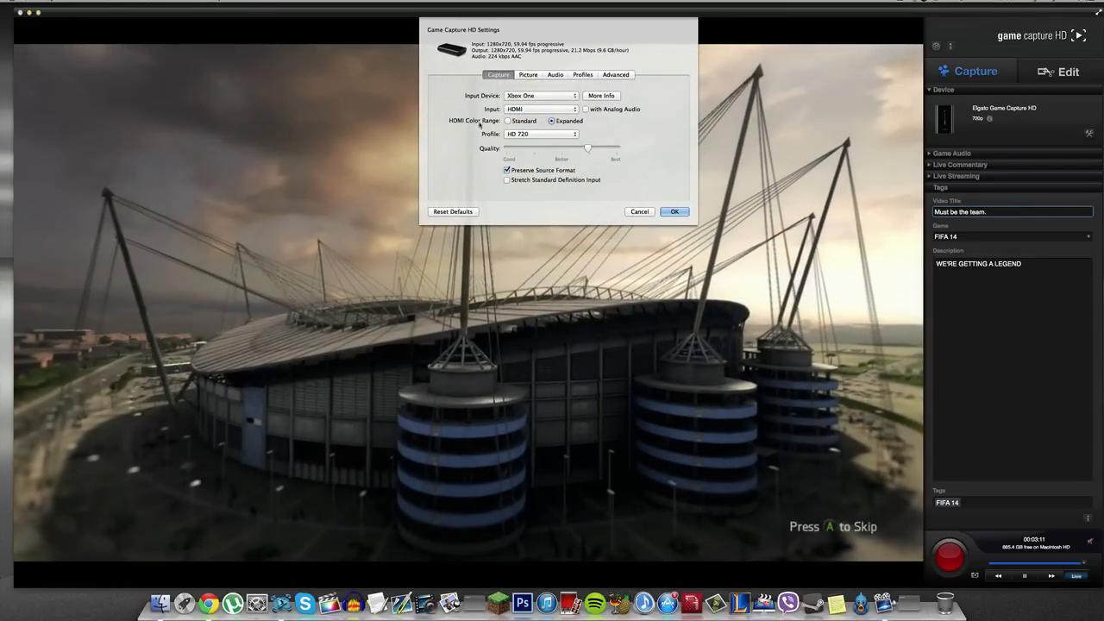
left_click(572, 135)
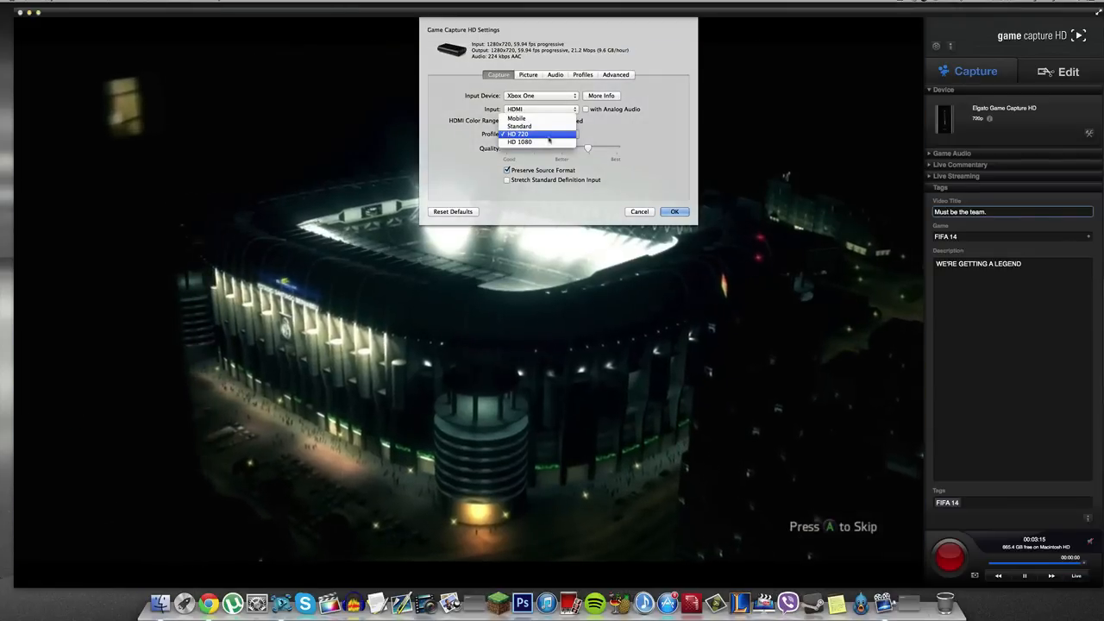
left_click(521, 142)
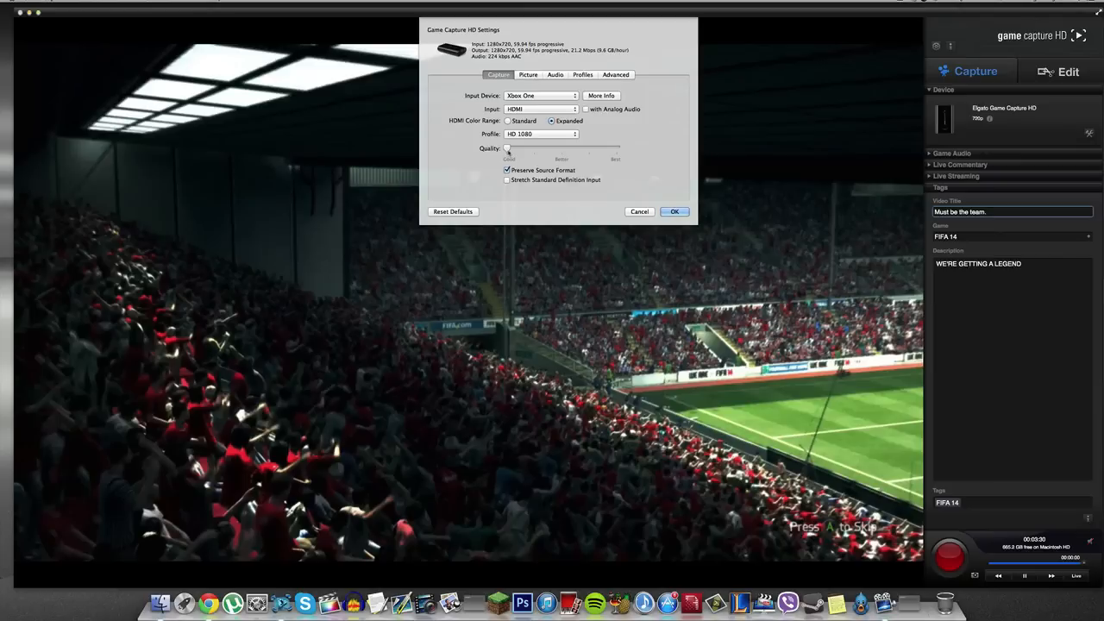
Move the Quality slider to Best, then Good, then settle on a medium level.
left_click_drag(508, 149, 617, 148)
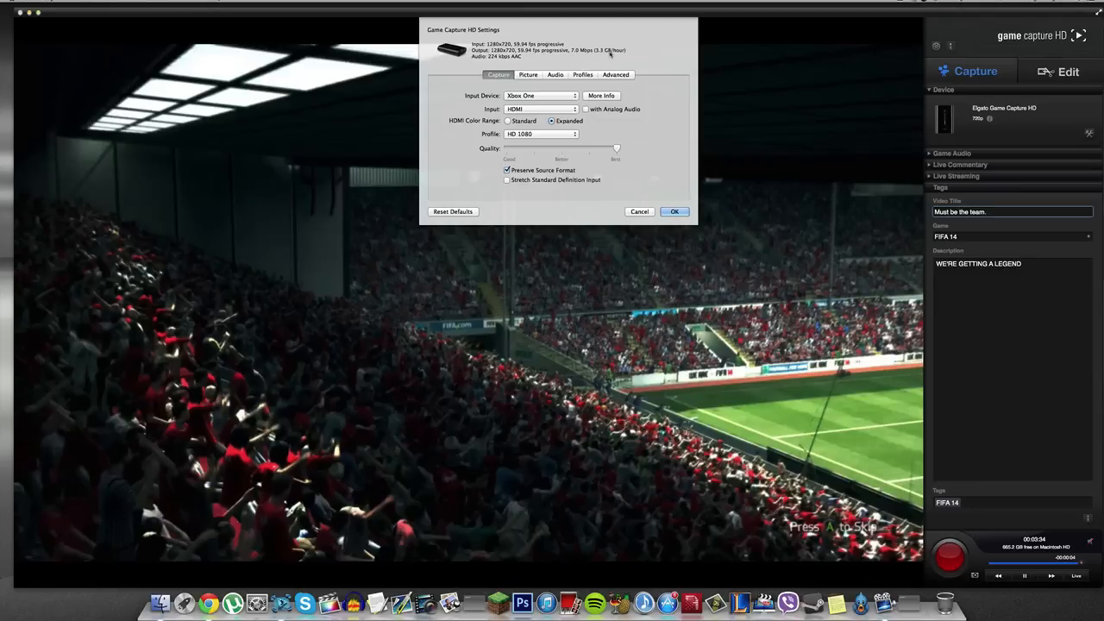
mouse_move(595, 54)
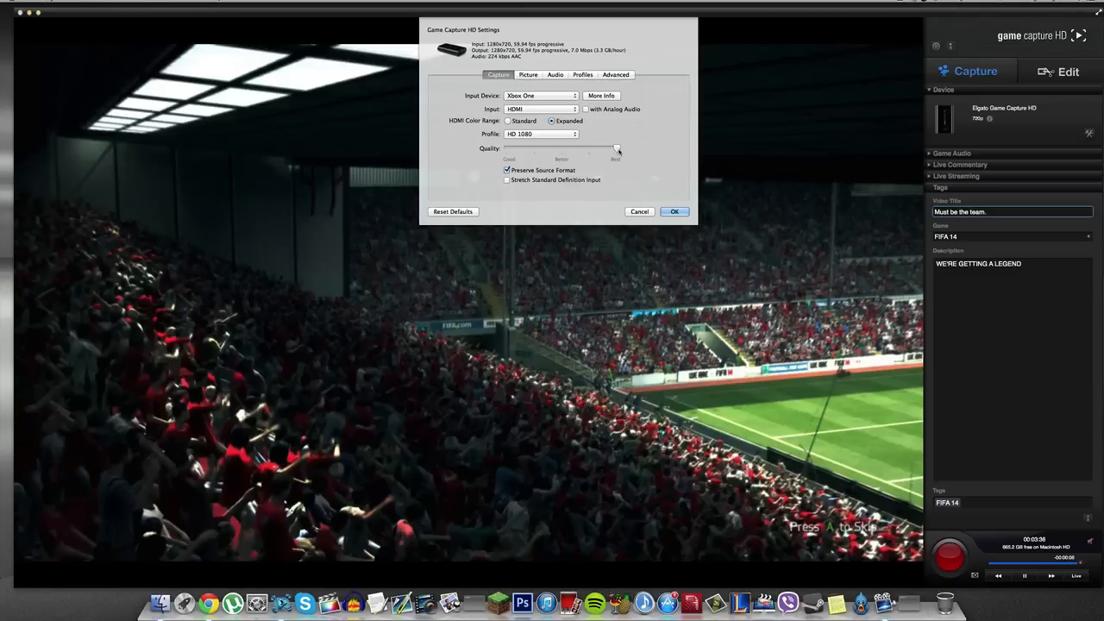
left_click_drag(617, 149, 618, 149)
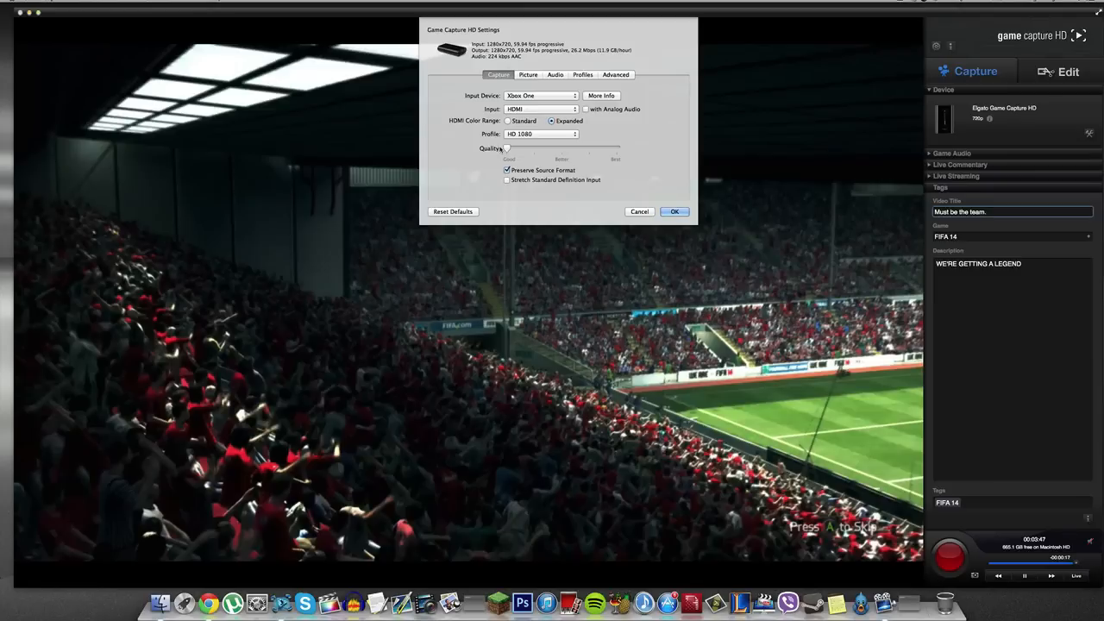
left_click_drag(504, 149, 528, 149)
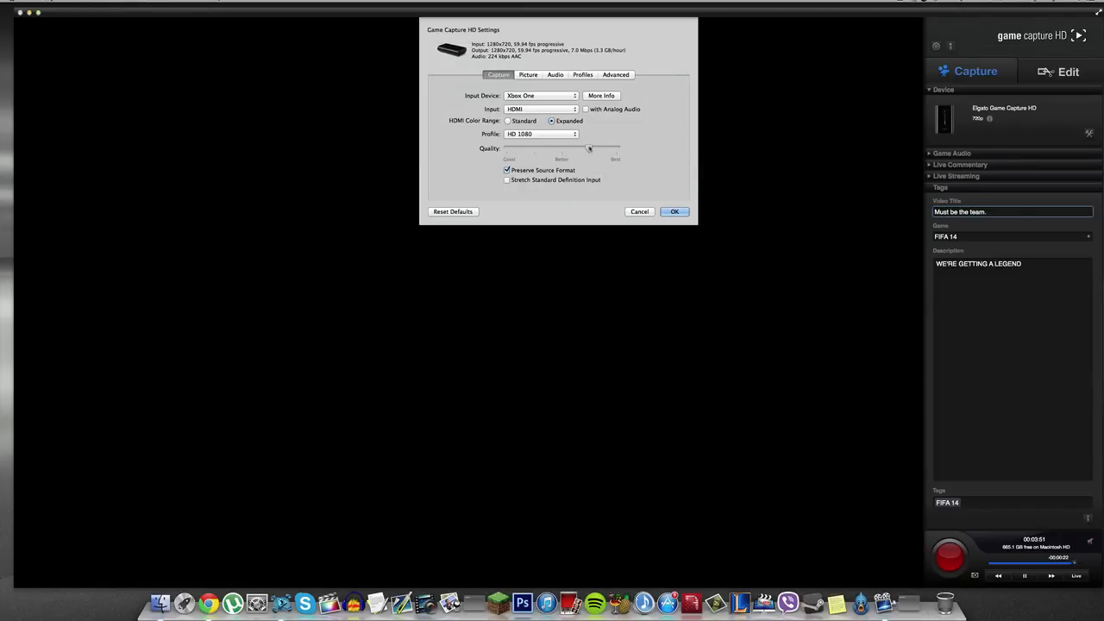
mouse_move(590, 149)
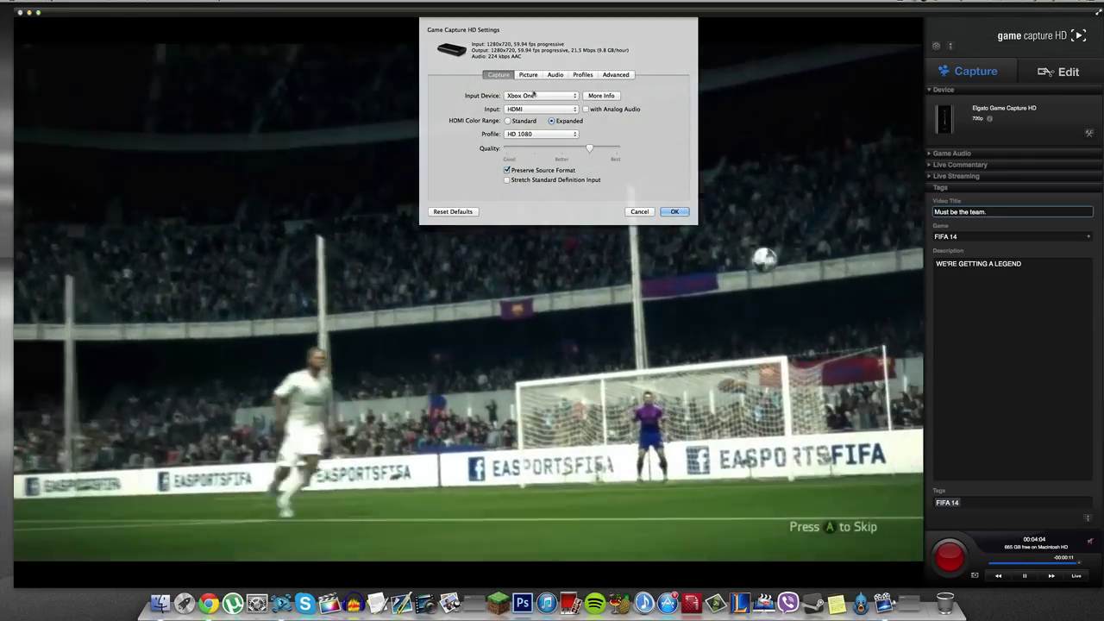
Review the Picture, Audio and Profiles settings and show the Advanced TV compatibility options.
left_click(538, 97)
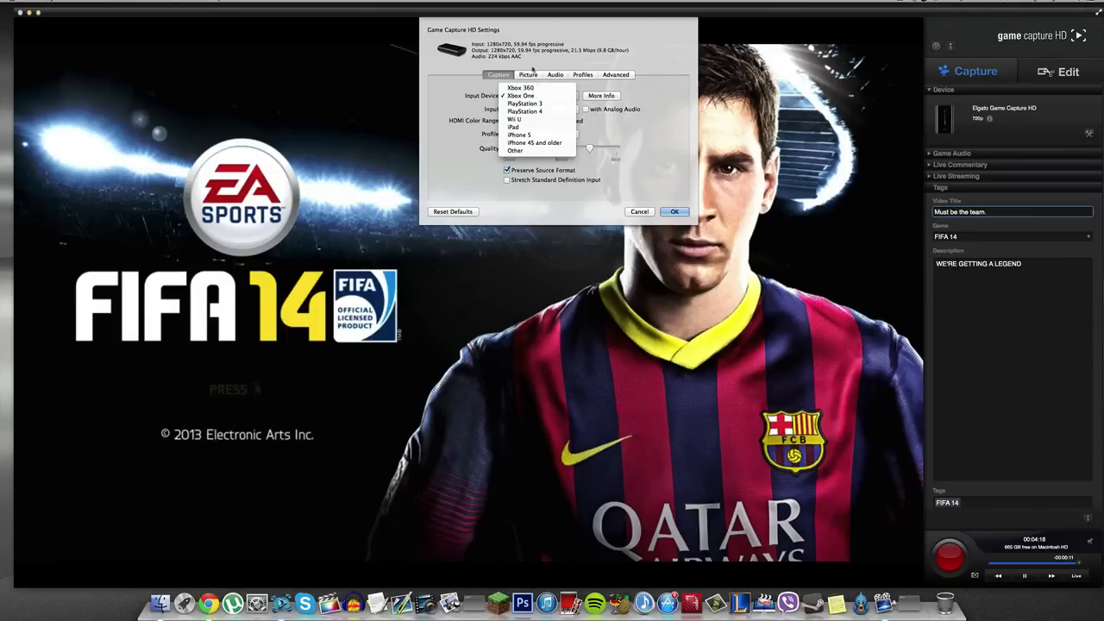
left_click(528, 75)
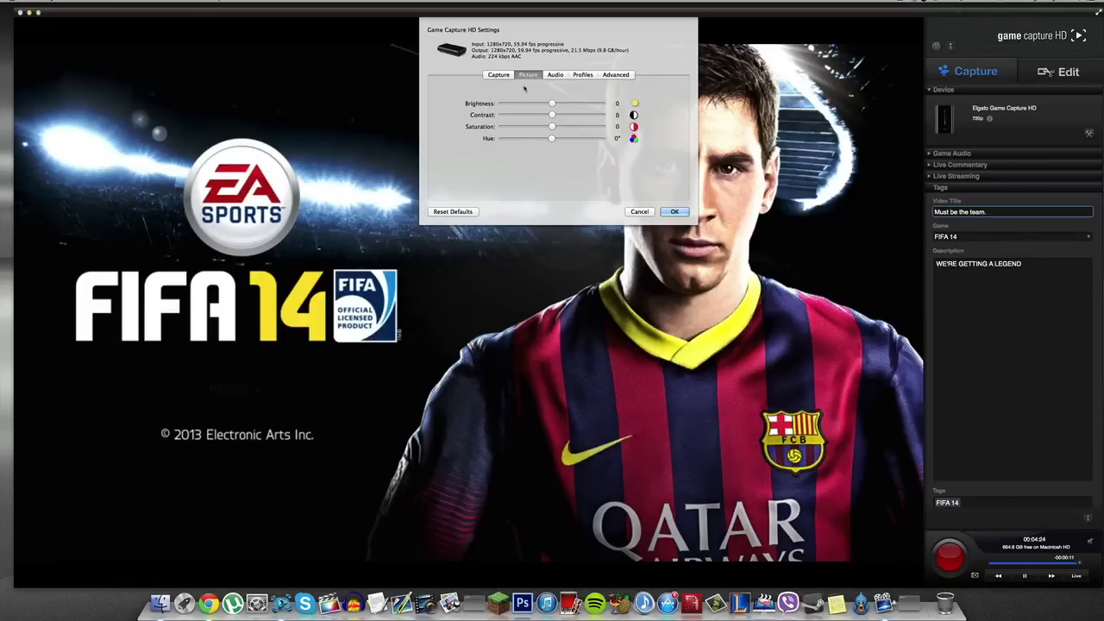
left_click(555, 74)
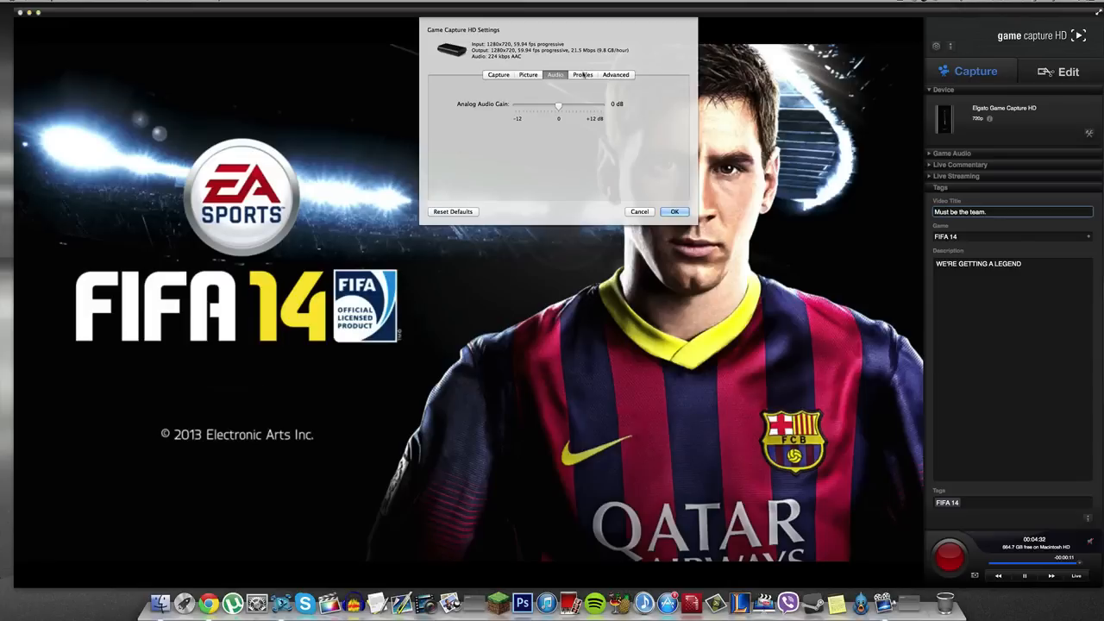
left_click(581, 75)
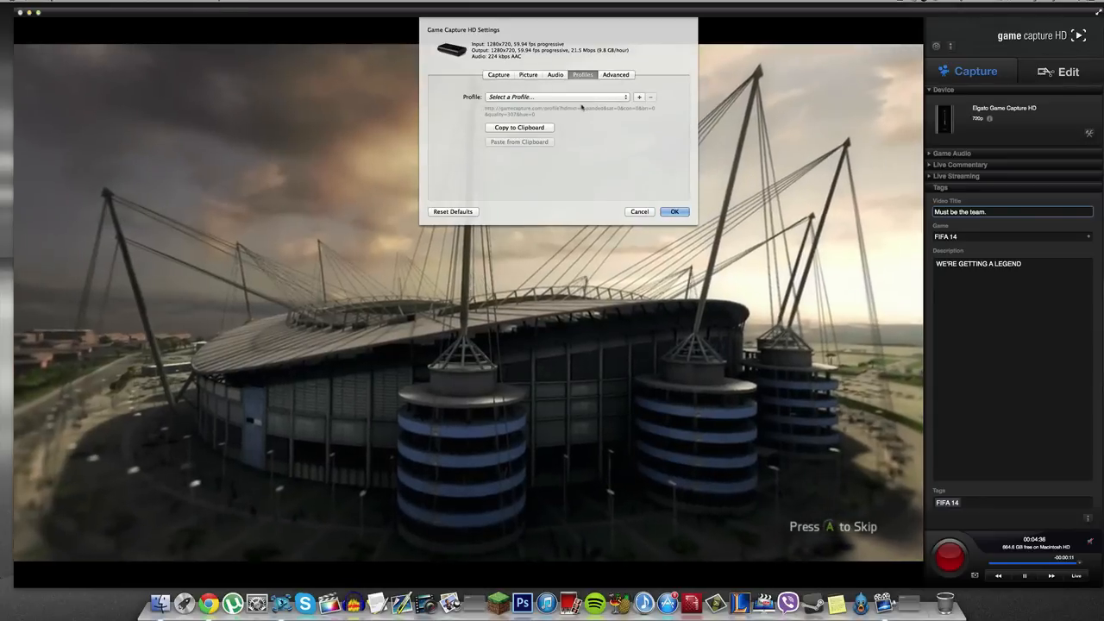
left_click(614, 74)
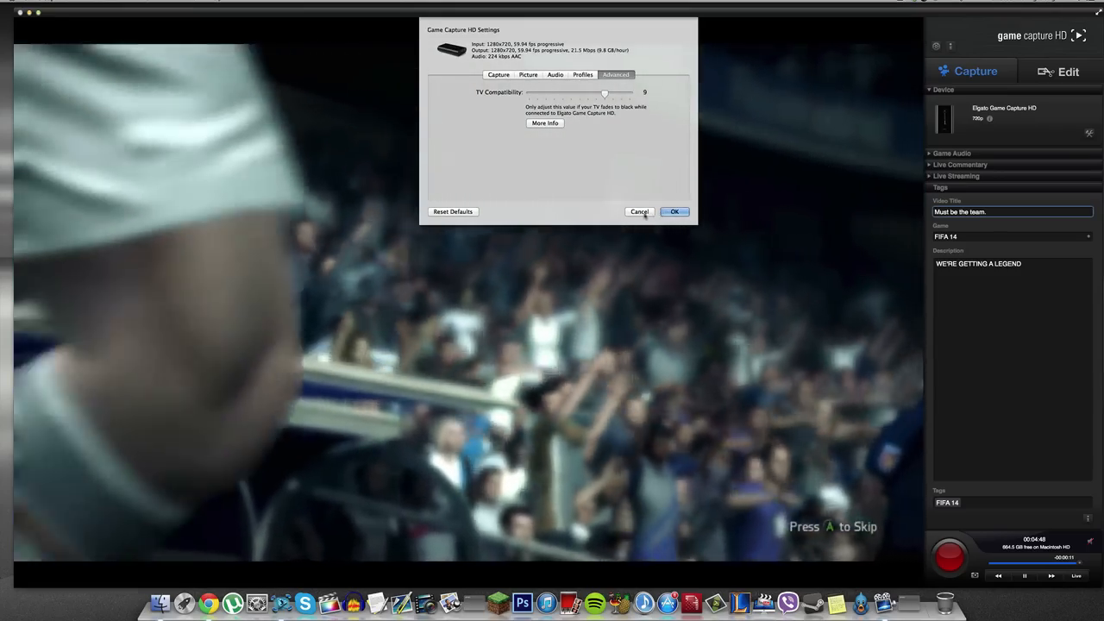
Cancel the Game Capture HD Settings dialog to return to the FIFA 14 preview.
left_click(676, 210)
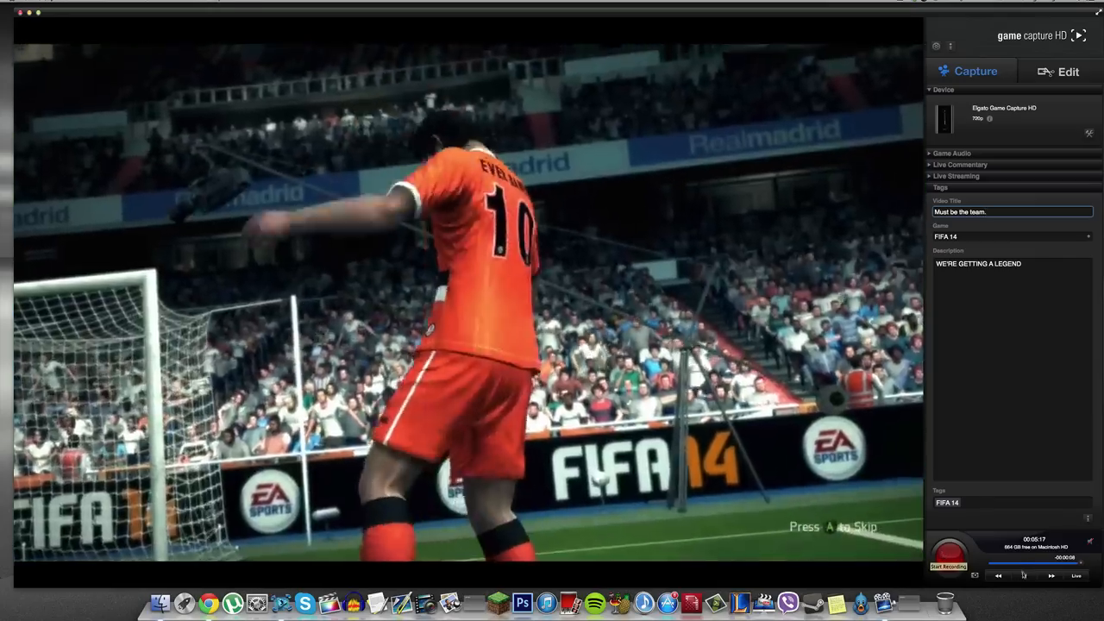
Expand the Live Commentary and Live Streaming sections and list the commentary audio sources.
left_click(949, 556)
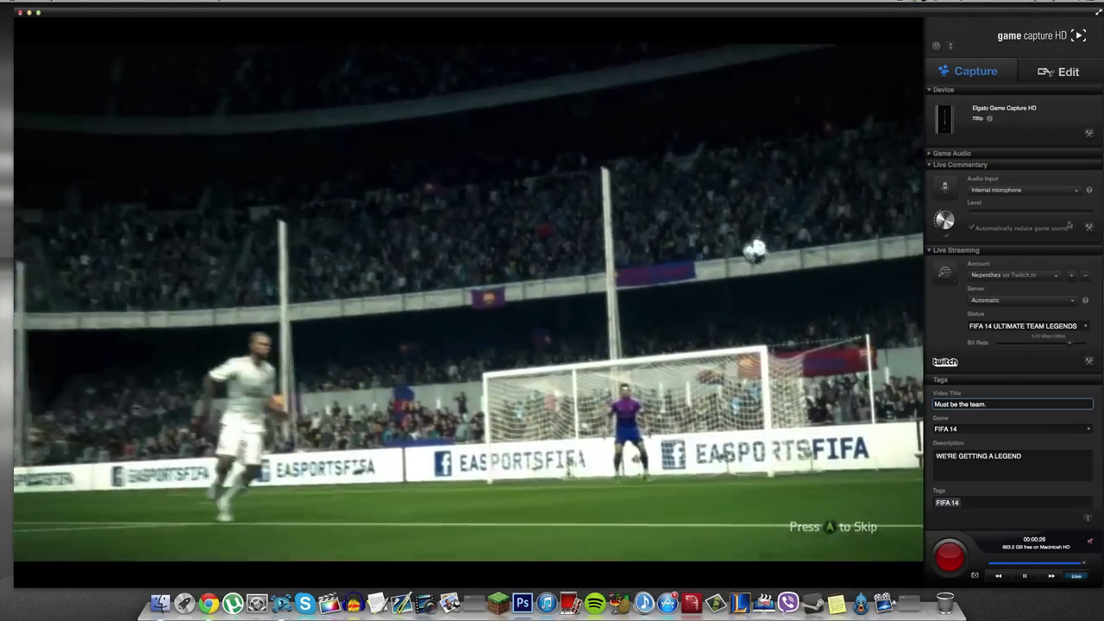
left_click(1025, 189)
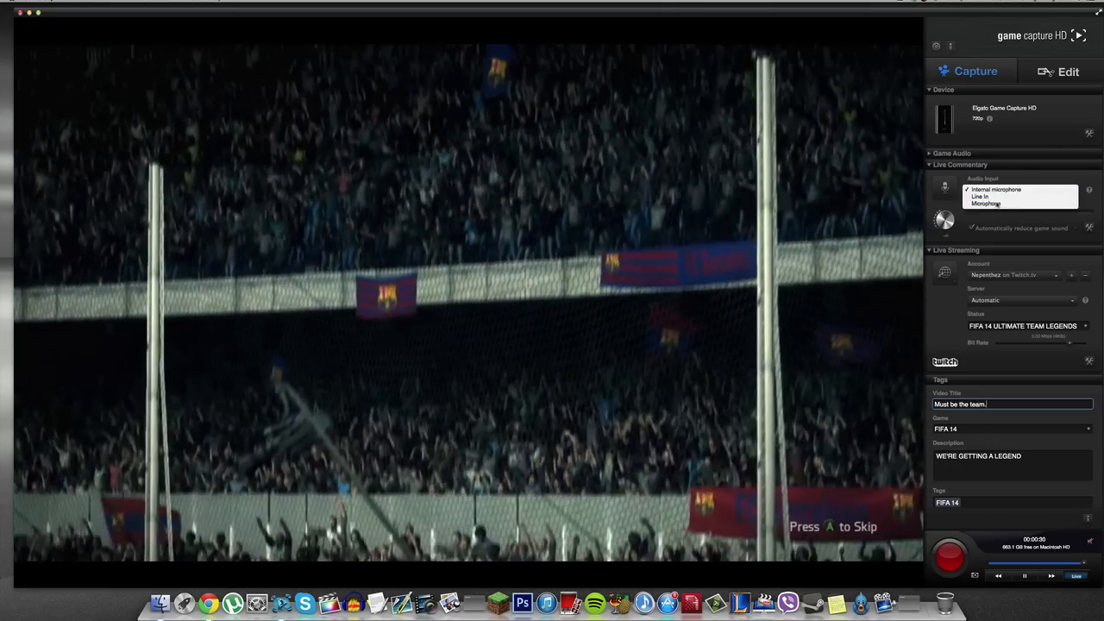
Choose Microphone as the live commentary audio input.
left_click(986, 203)
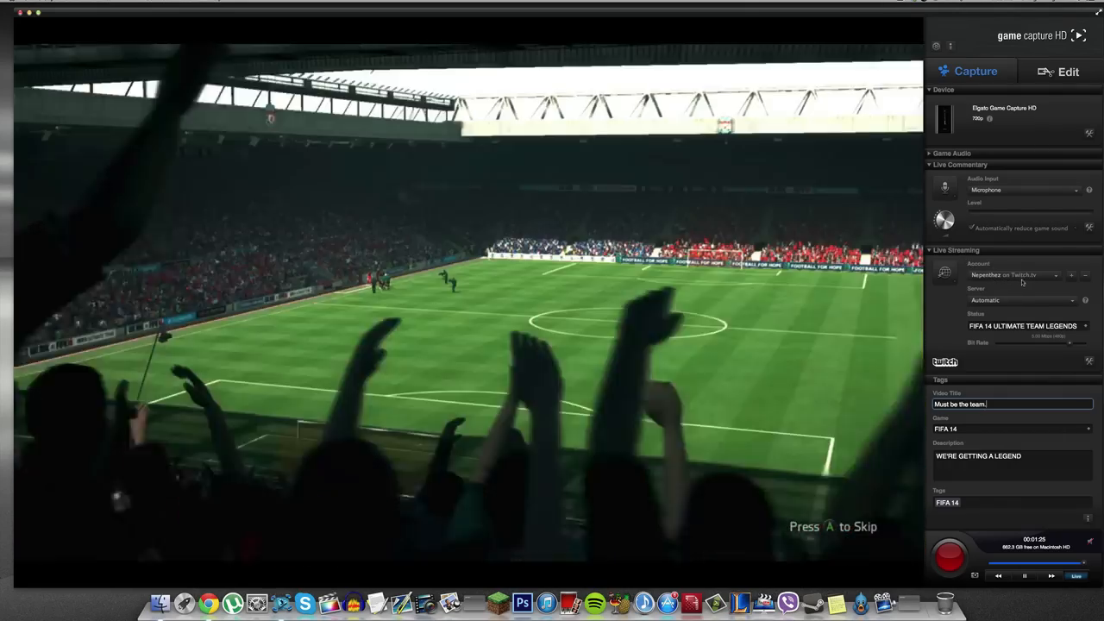
Expand the Game Audio section to show its level meter.
left_click(1021, 300)
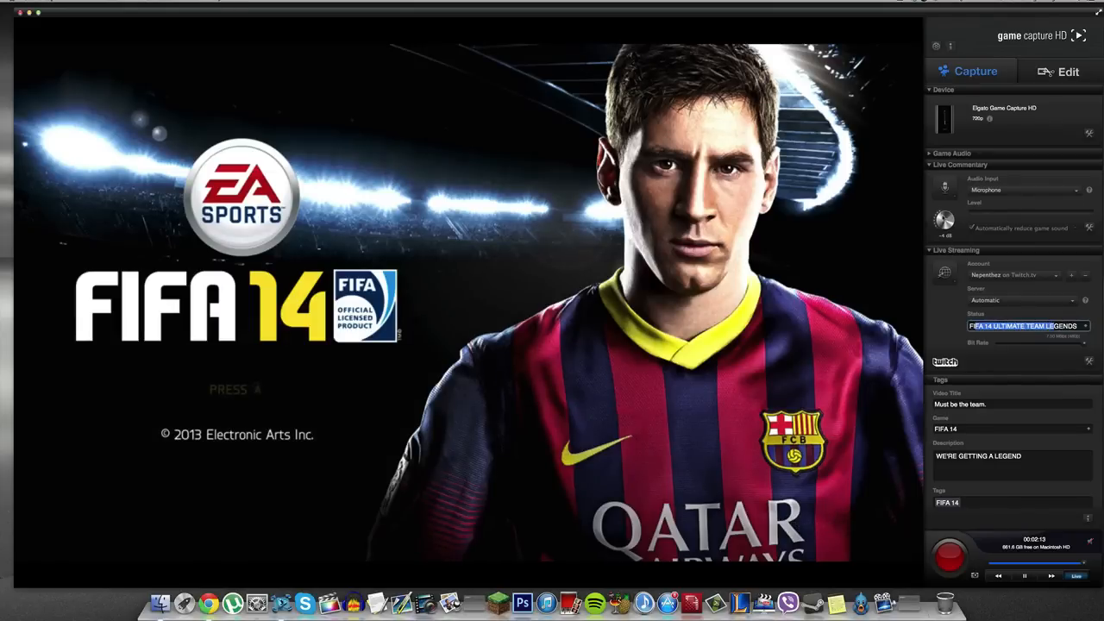
mouse_move(945, 217)
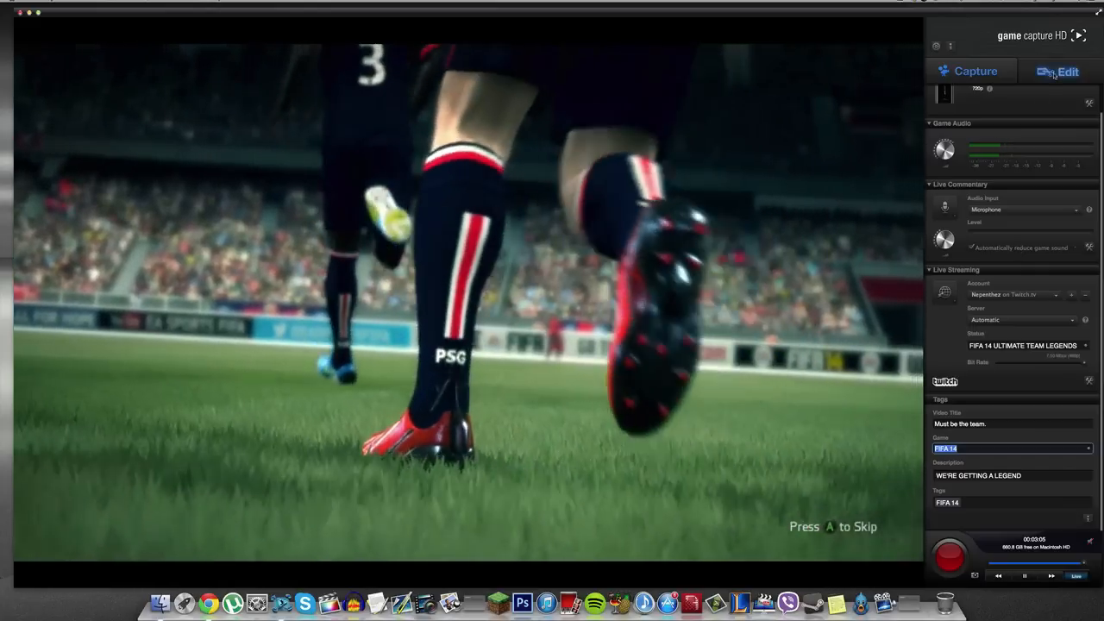
Switch to the Edit library with the recorded FIFA 14 clip in the timeline.
left_click(1068, 71)
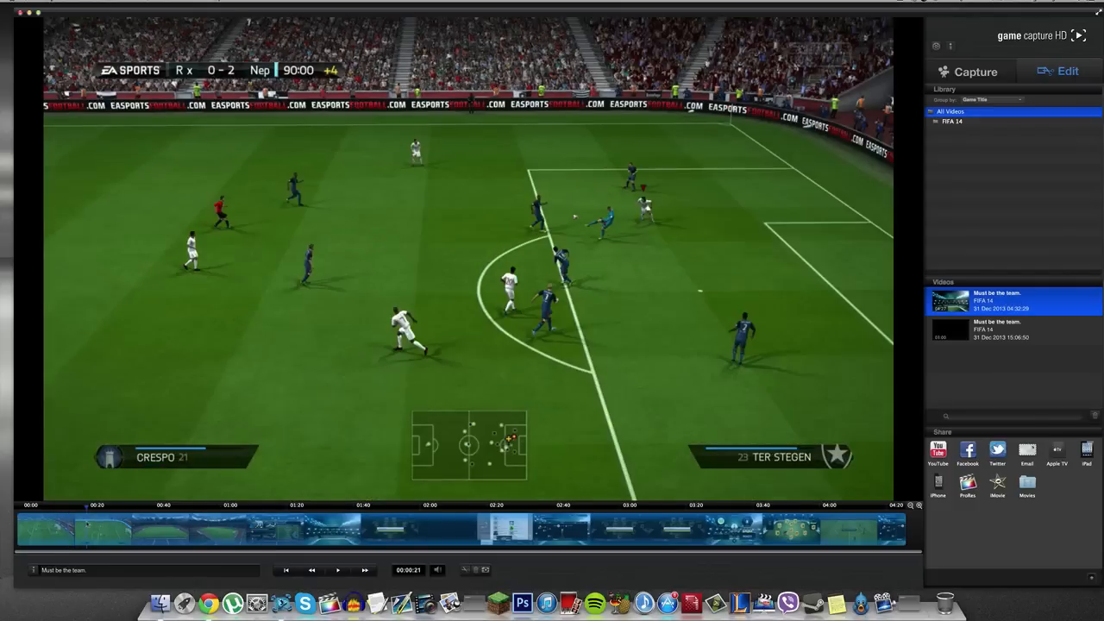
mouse_move(473, 579)
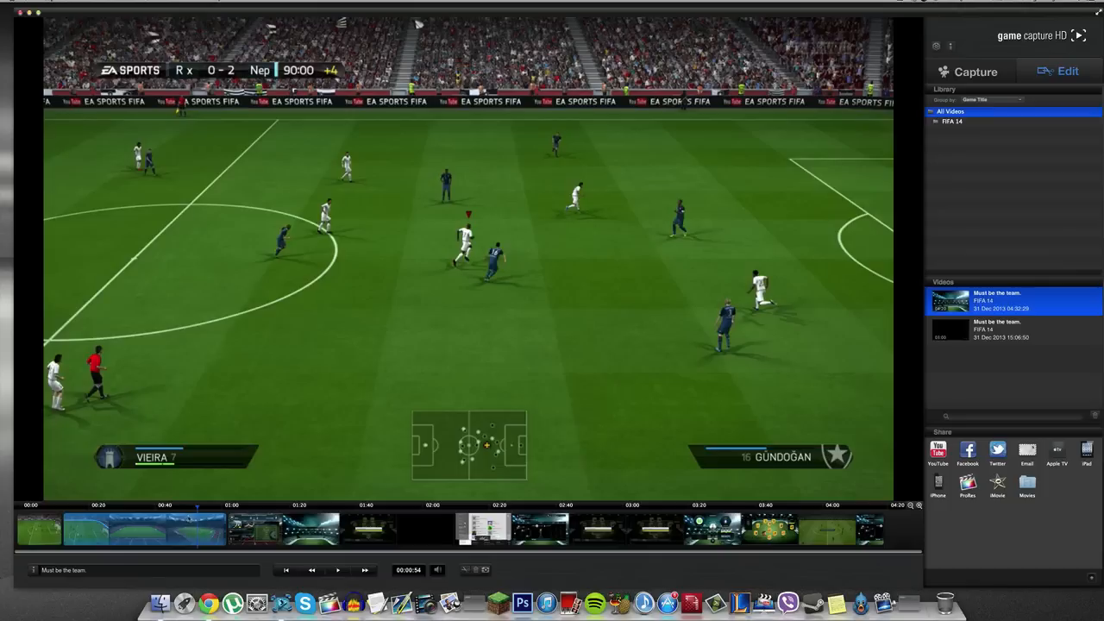
Bring up the timeline's editing options, such as split at playhead and trim.
right_click(228, 531)
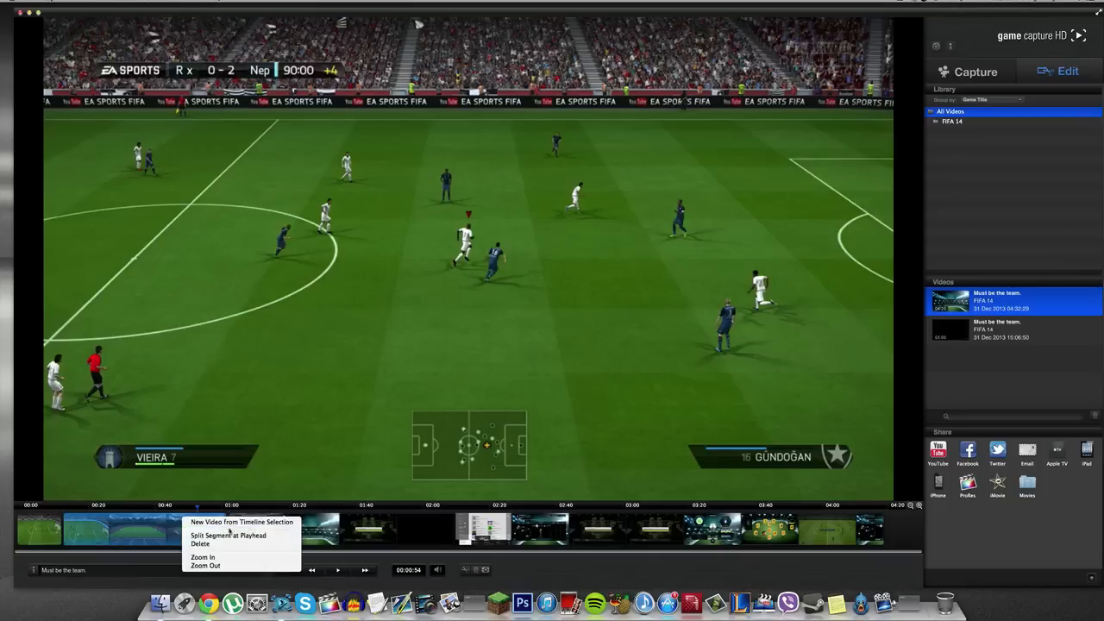
mouse_move(228, 535)
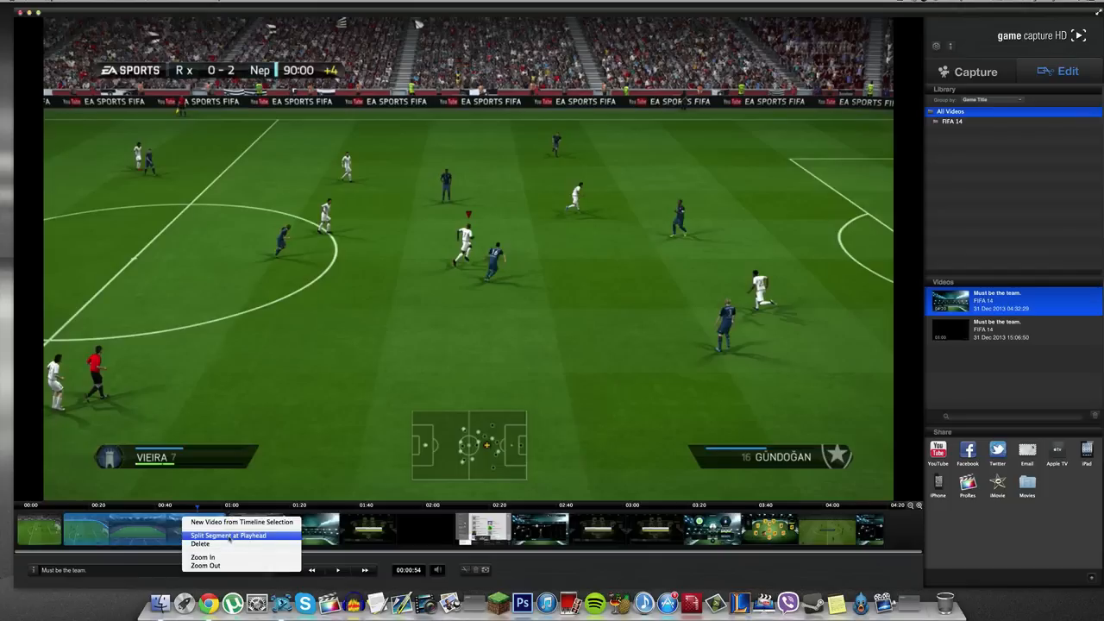
mouse_move(203, 557)
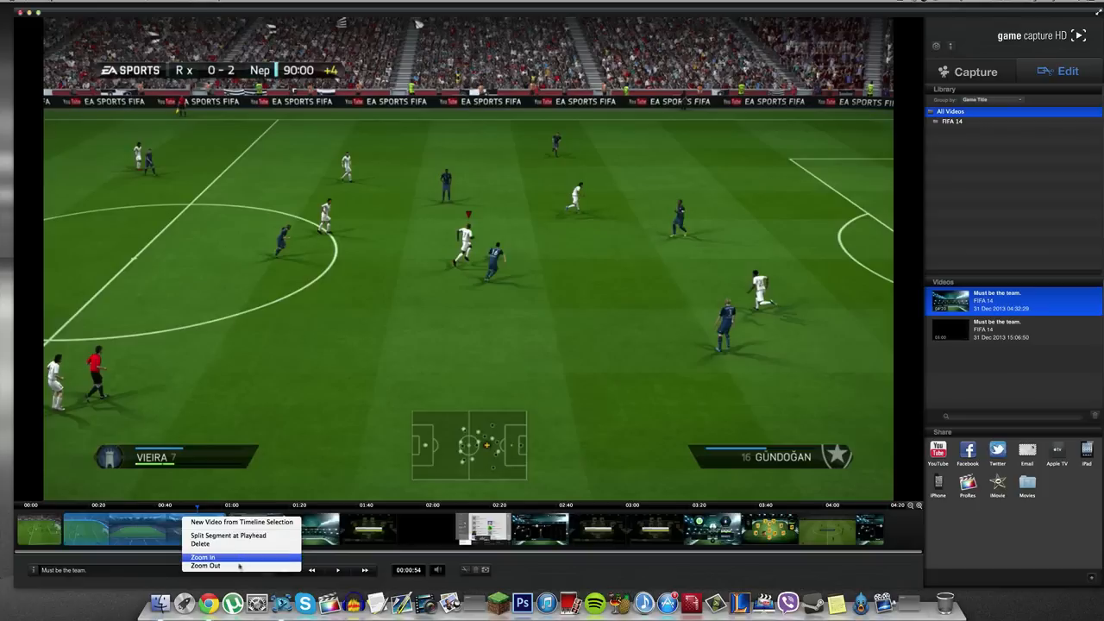
mouse_move(241, 521)
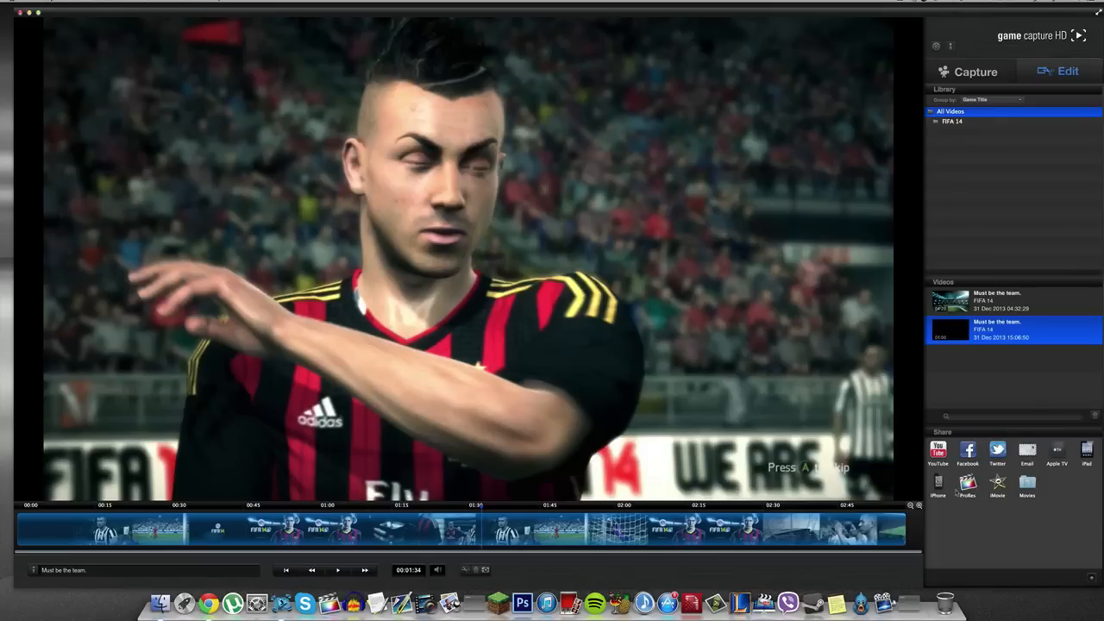
Start a YouTube publish for the clip, showing its prefilled title, description and tags.
left_click(938, 451)
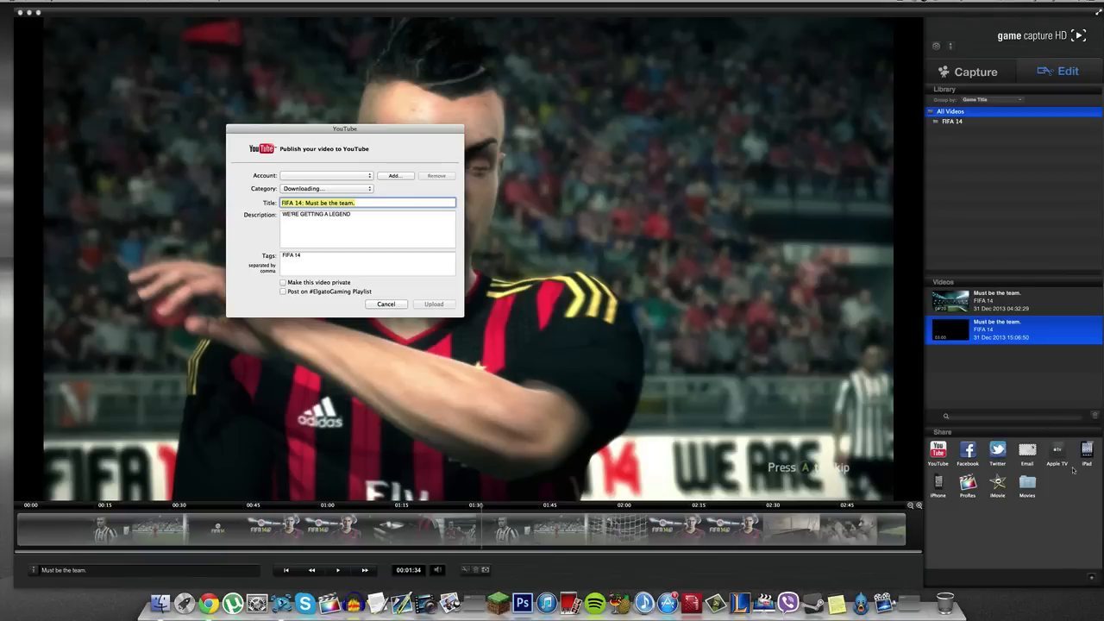
mouse_move(1043, 514)
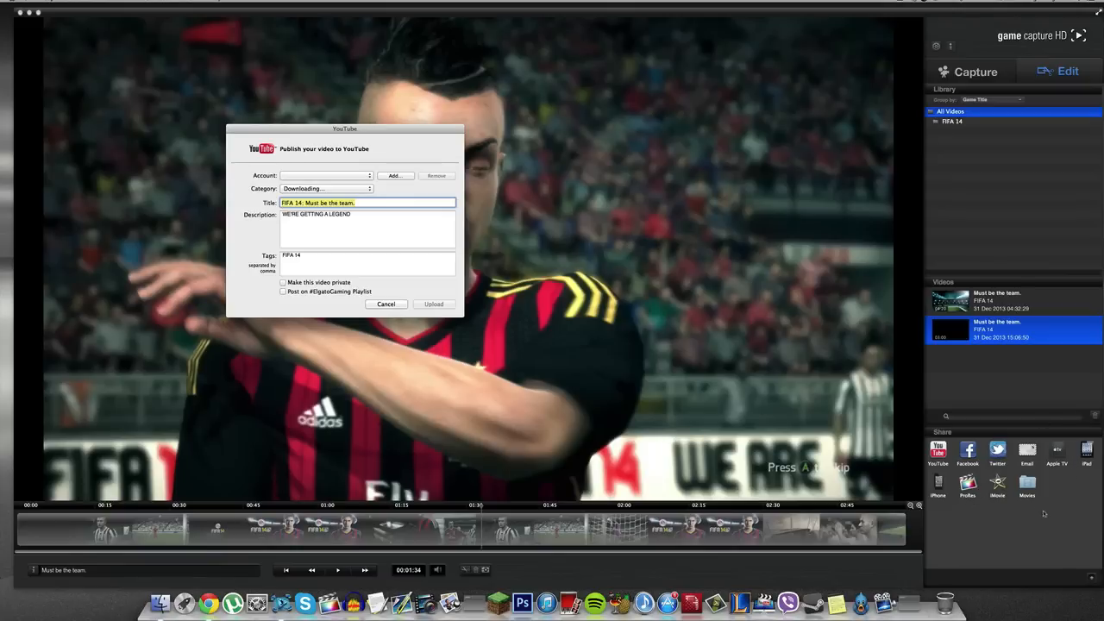
mouse_move(1032, 486)
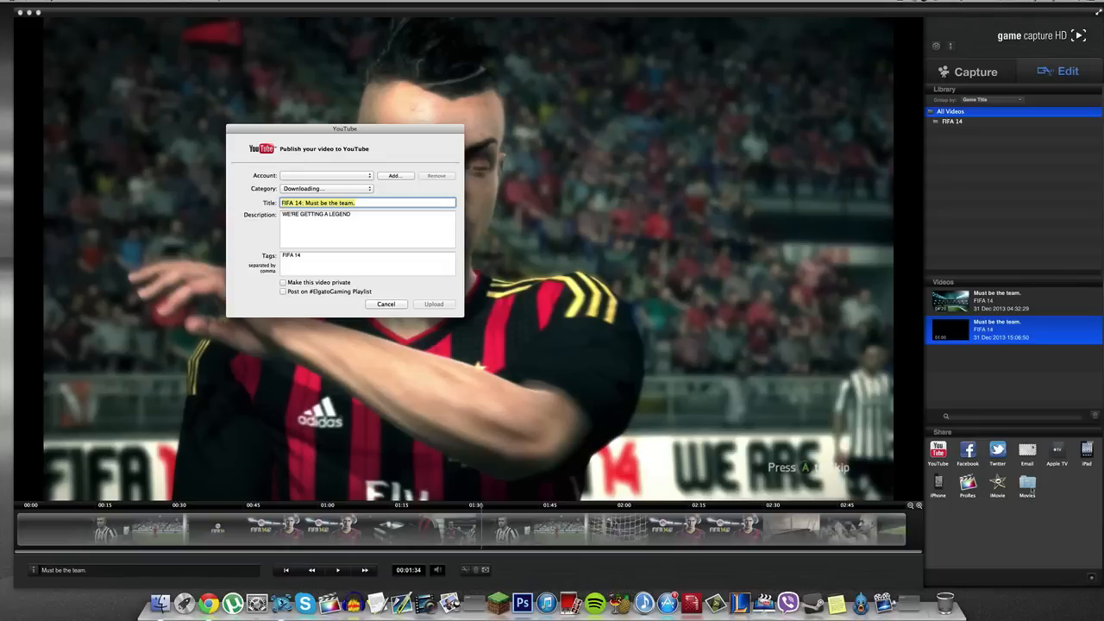
mouse_move(393, 313)
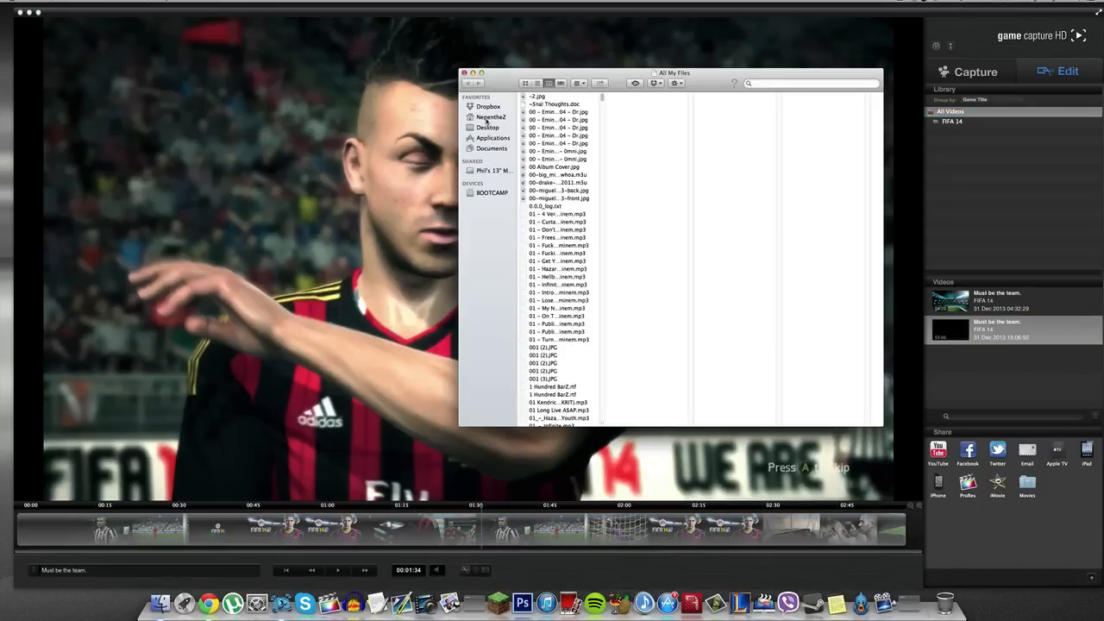
Locate the recorded gameplay video in the Movies folder and open it from Finder.
left_click(492, 117)
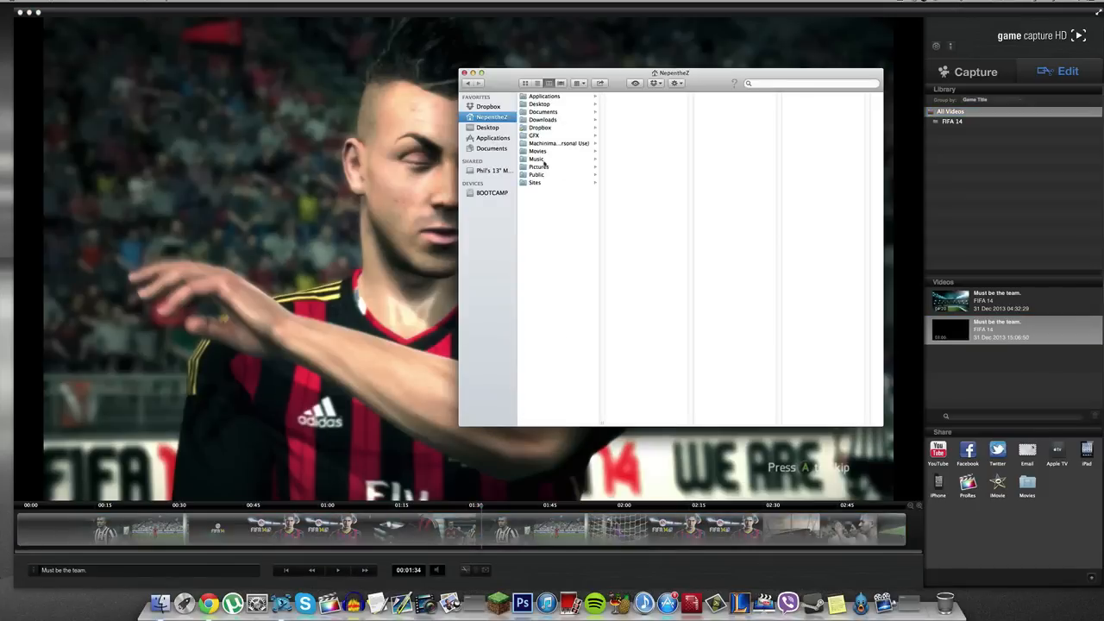
left_click(538, 151)
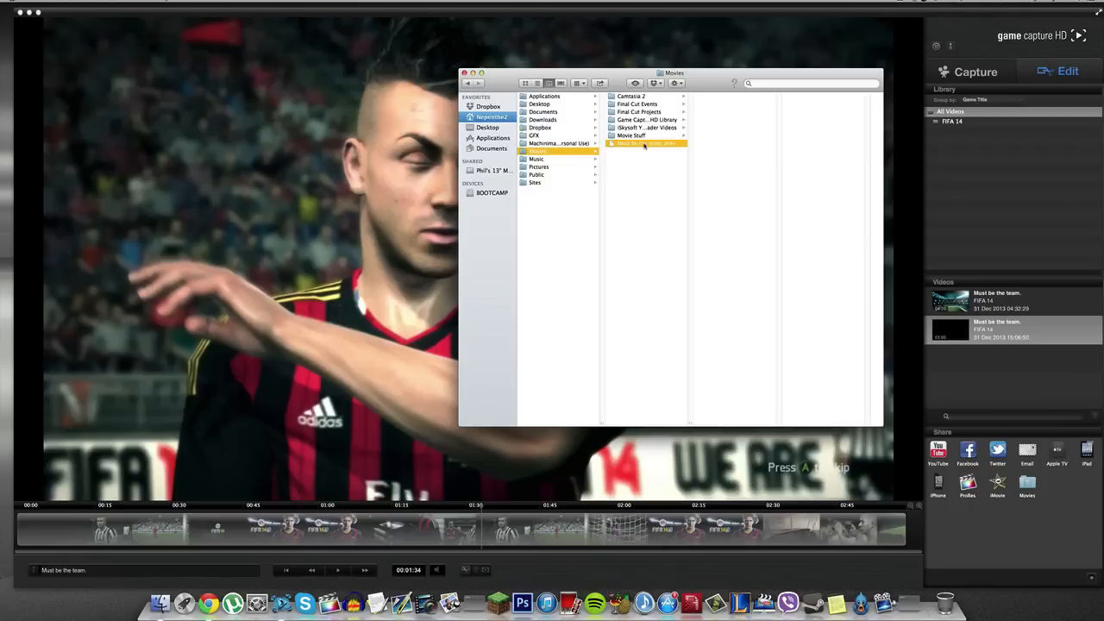
left_click(646, 143)
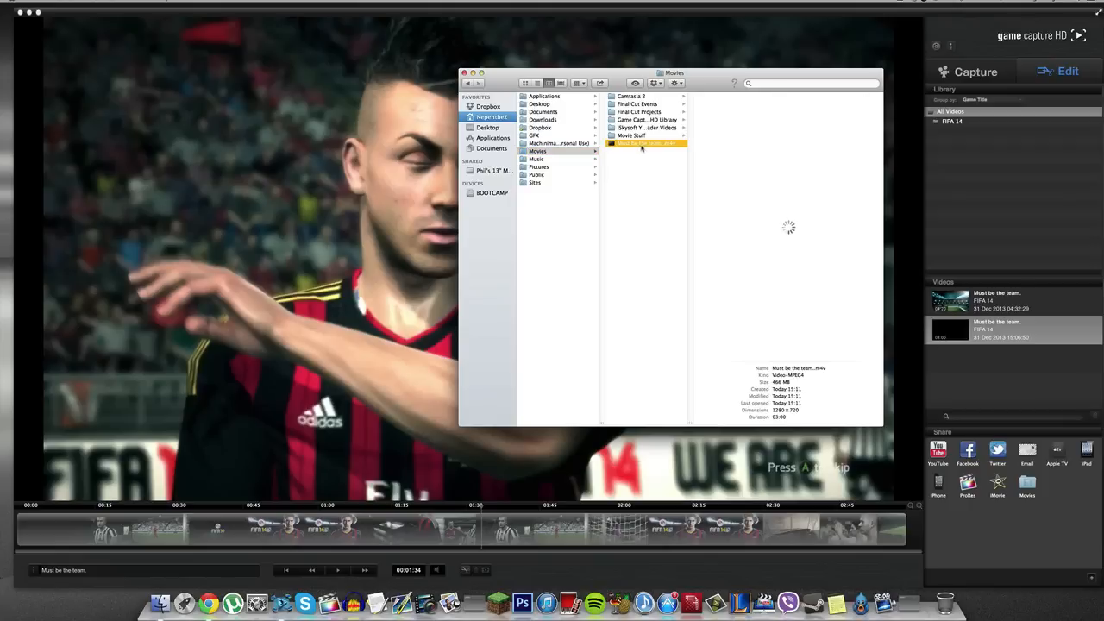
double_click(642, 143)
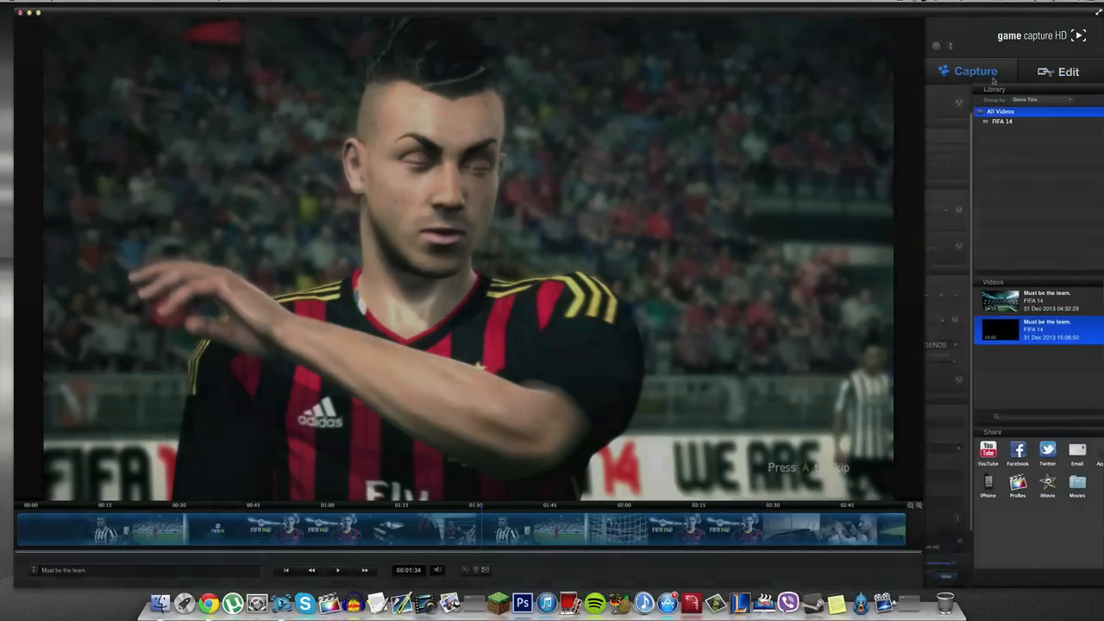
Return to the Capture view showing live FIFA 14 gameplay.
left_click(970, 70)
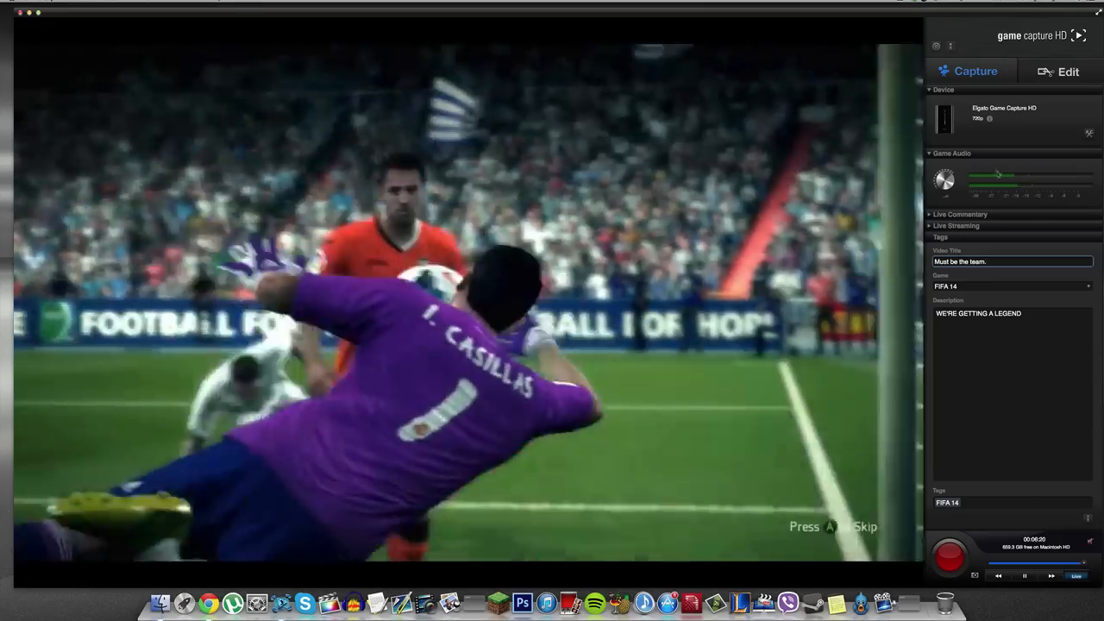
Expand the Live Commentary section to show the microphone settings.
left_click(959, 214)
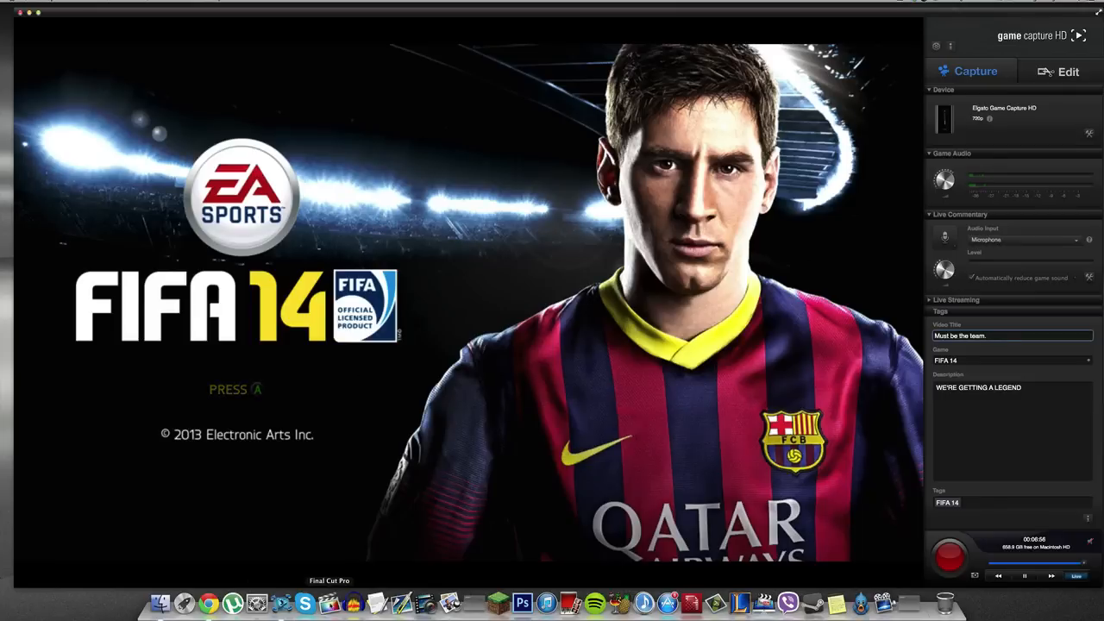
mouse_move(328, 369)
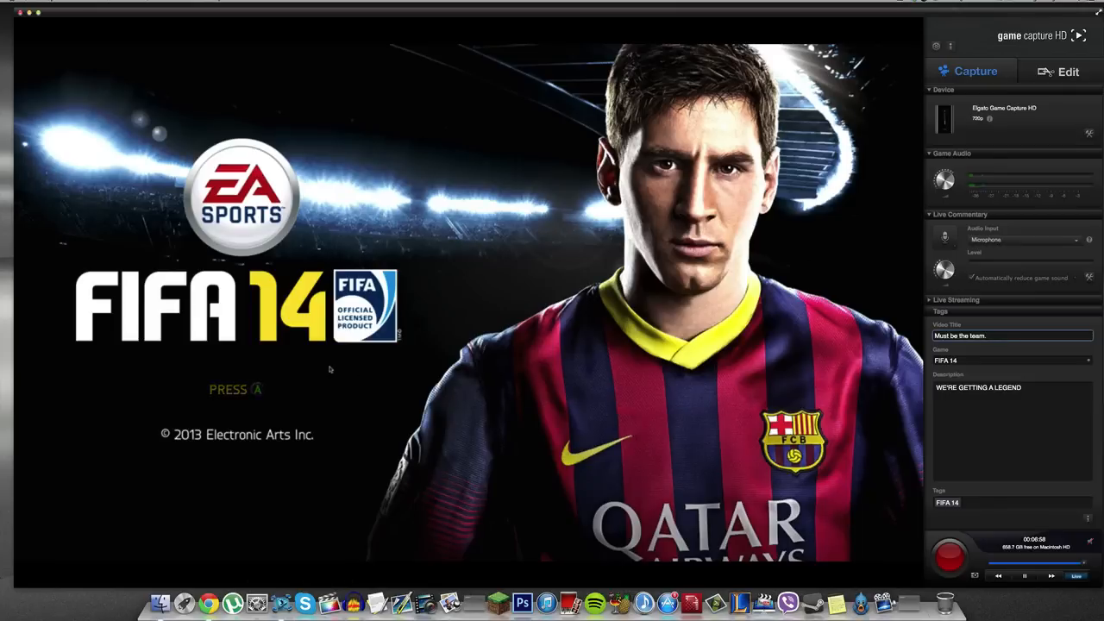